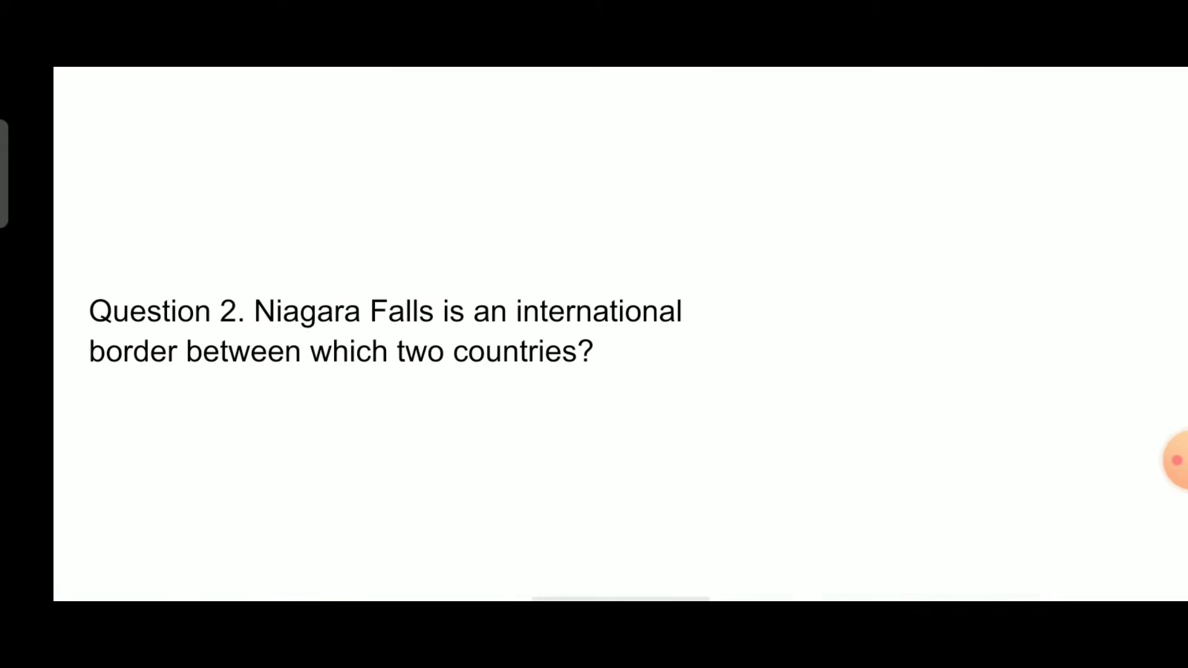
pyautogui.scroll(-3)
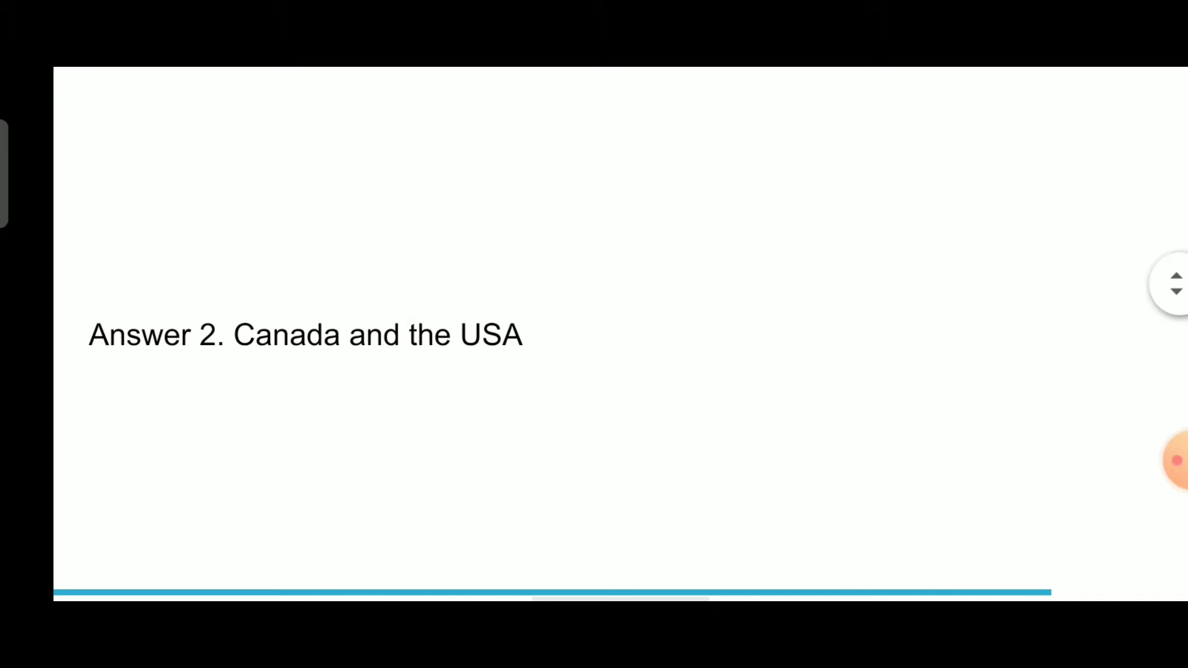
pyautogui.scroll(-3)
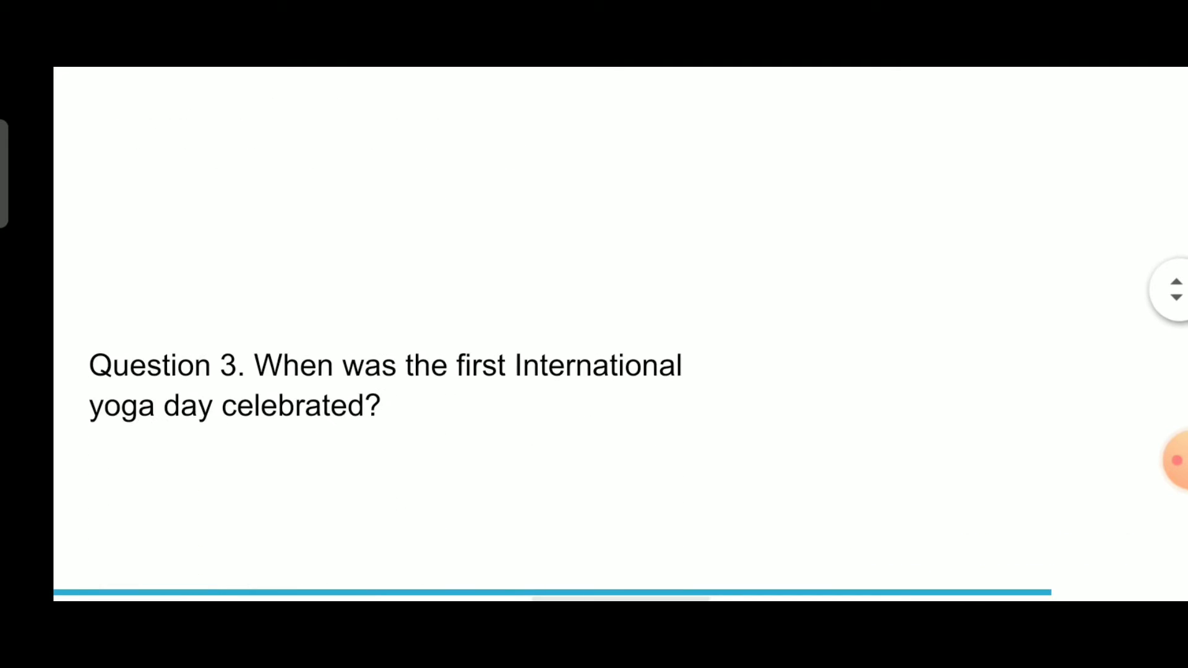